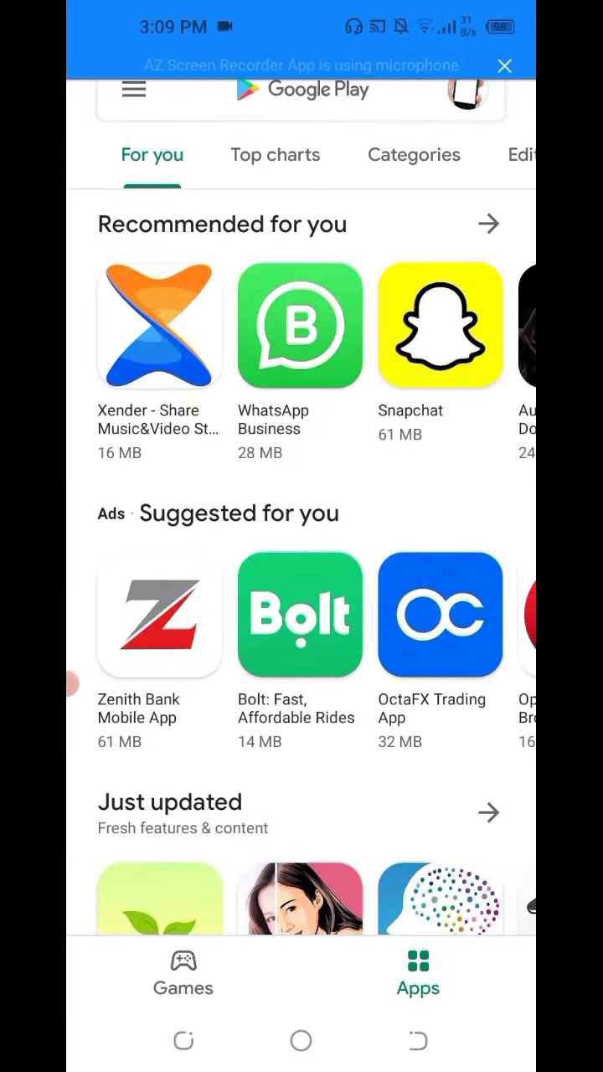
# Step: Search the Play Store for "z" to bring up ZOOM Cloud Meetings suggestions
pyautogui.click(301, 90)
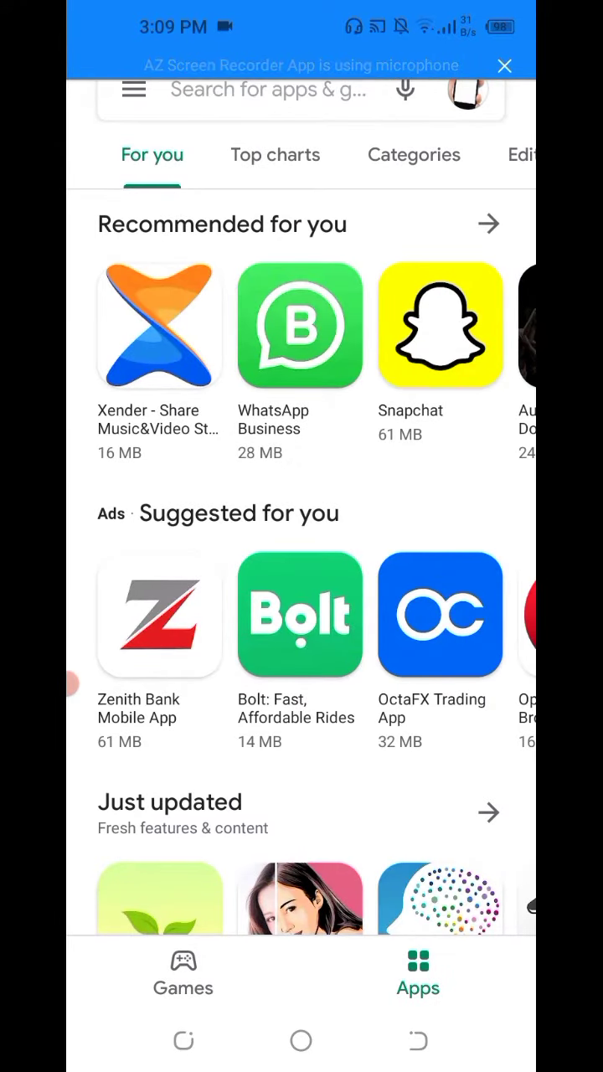
pyautogui.click(276, 90)
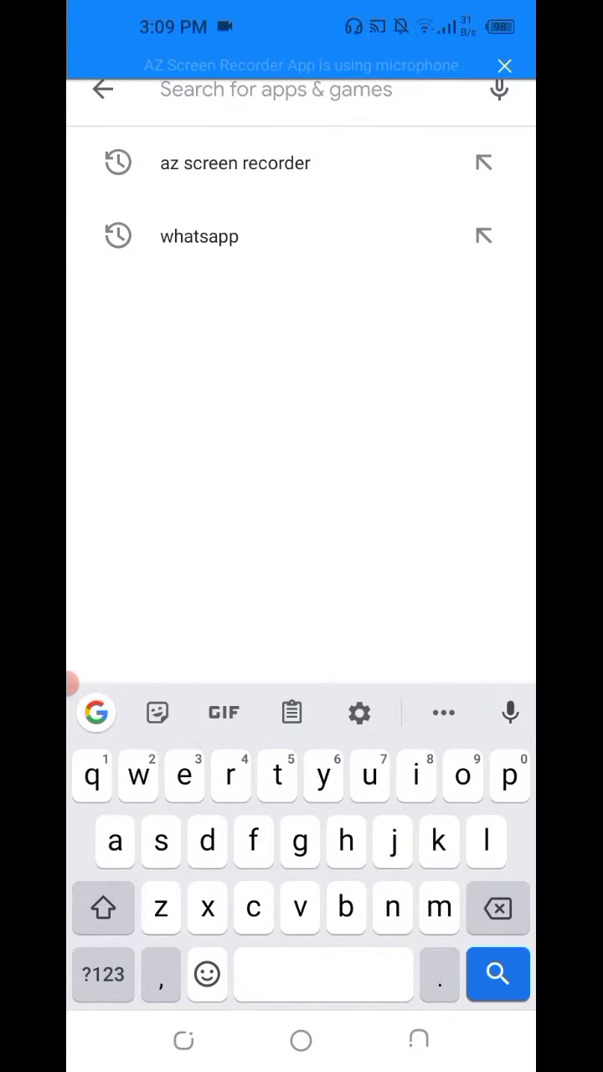
pyautogui.write('z')
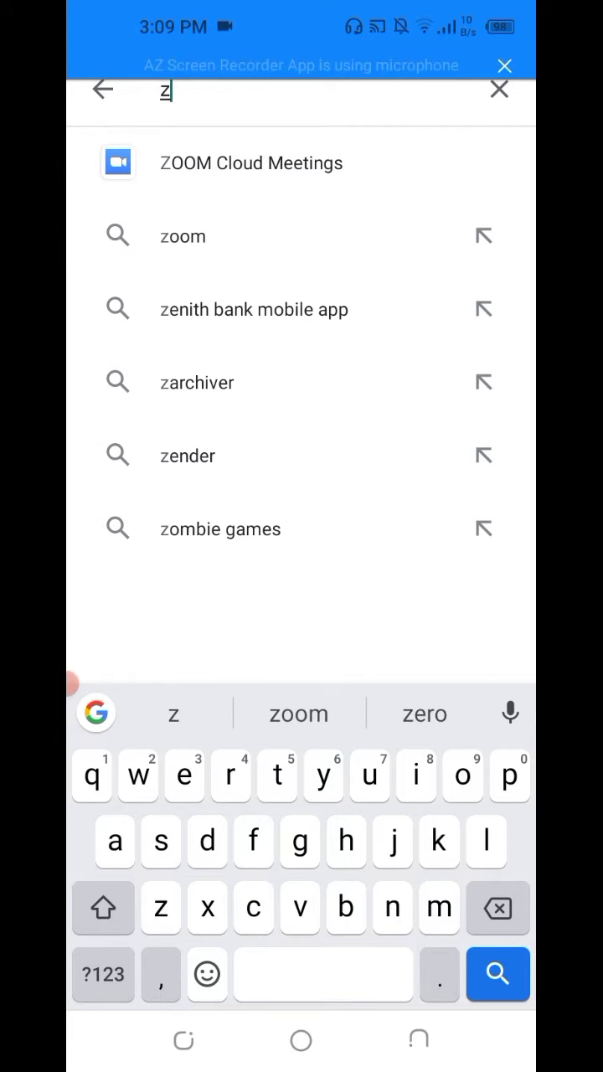
# Step: Open the ZOOM Cloud Meetings store page and install the app
pyautogui.click(251, 163)
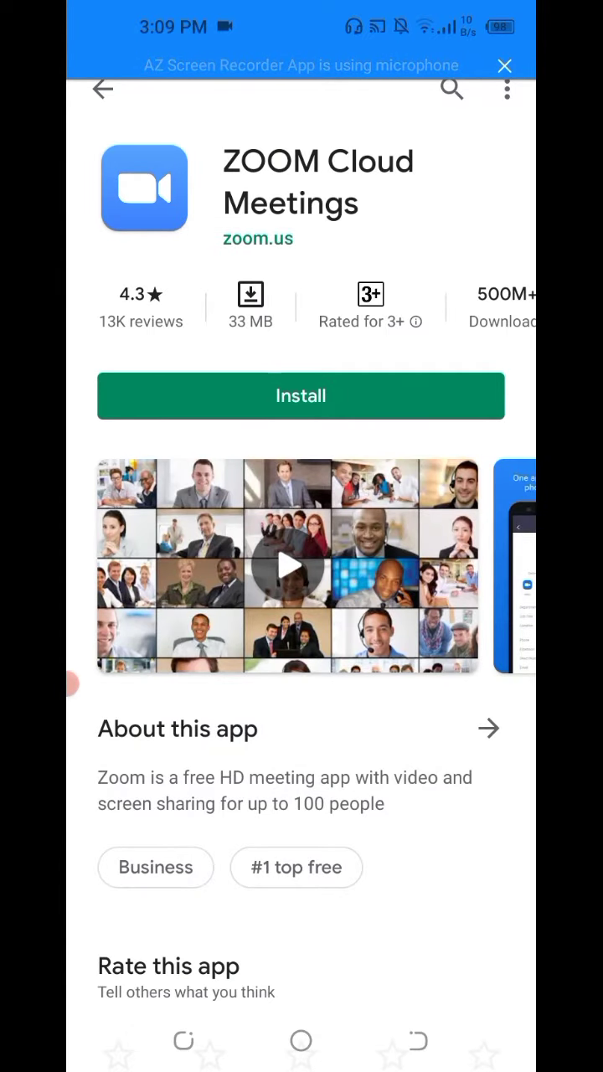
pyautogui.click(300, 395)
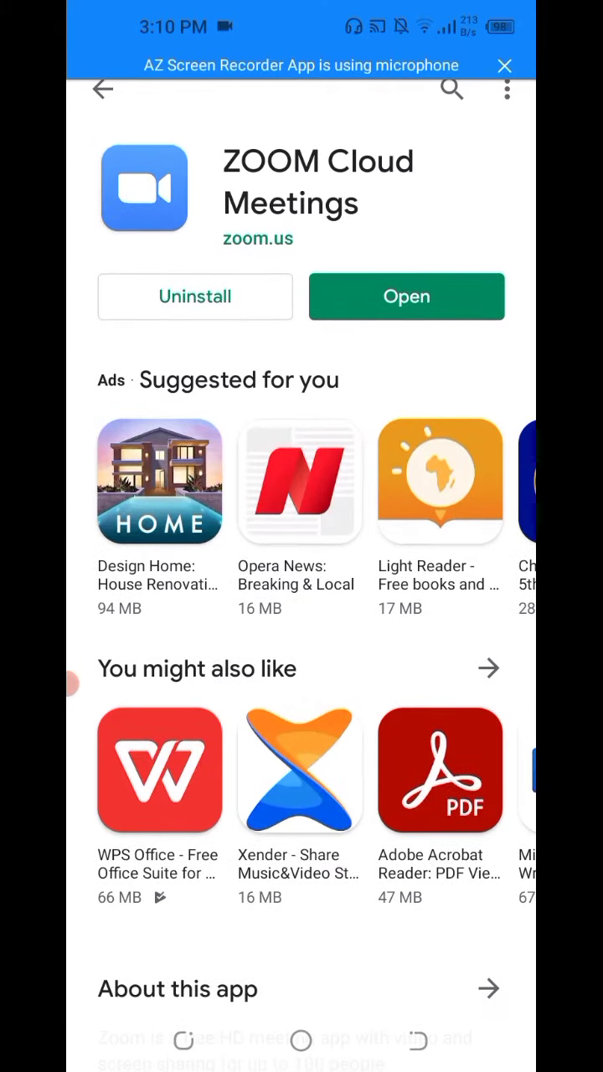
# Step: Return to the launcher, cancel Smart sort, and launch Zoom from the app drawer
pyautogui.click(406, 297)
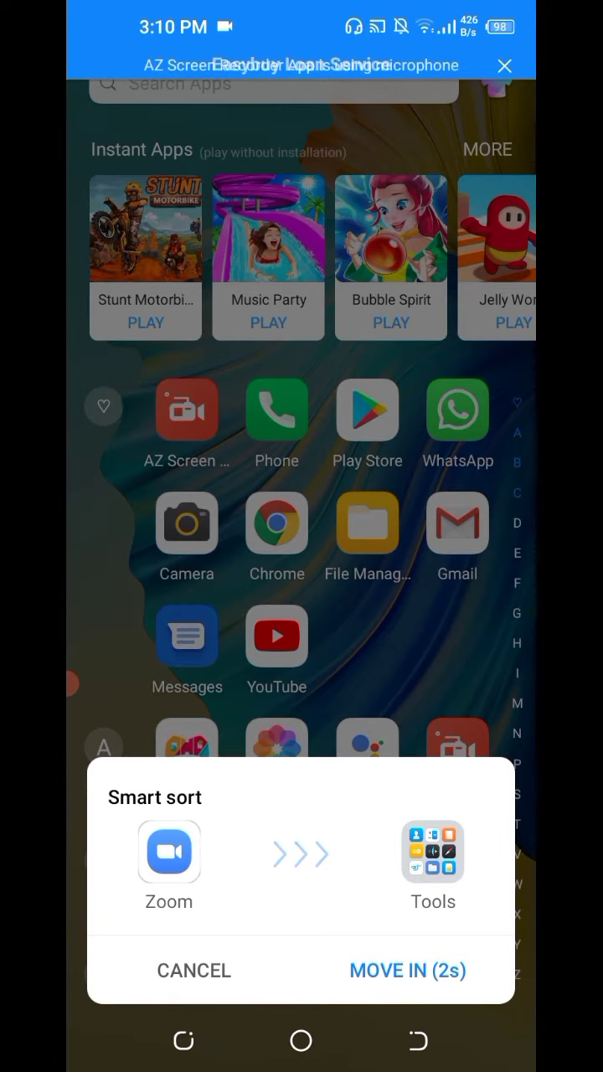
pyautogui.click(194, 970)
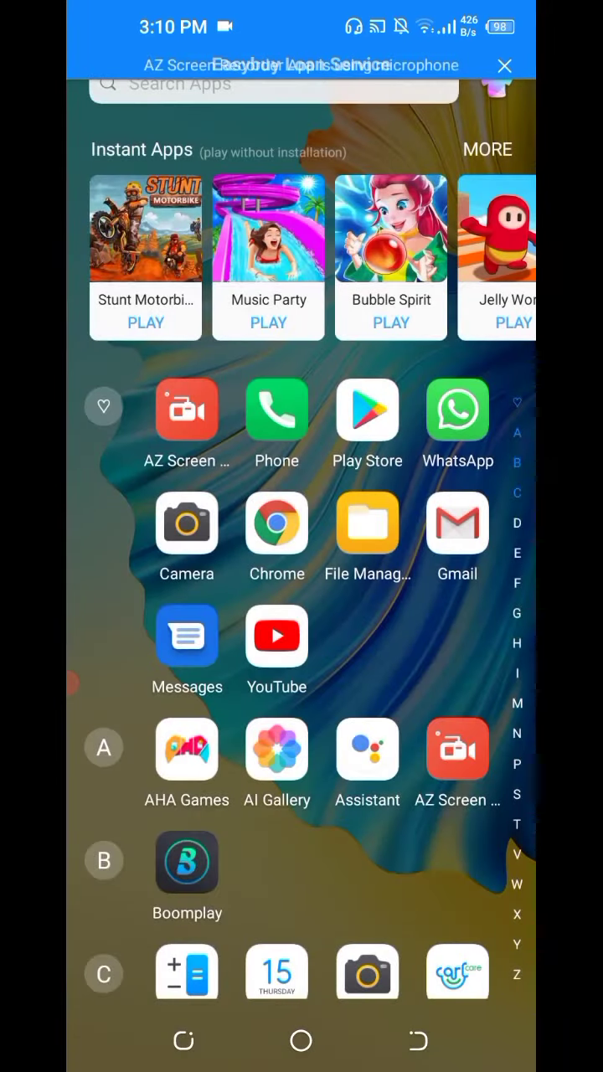
pyautogui.scroll(-3)
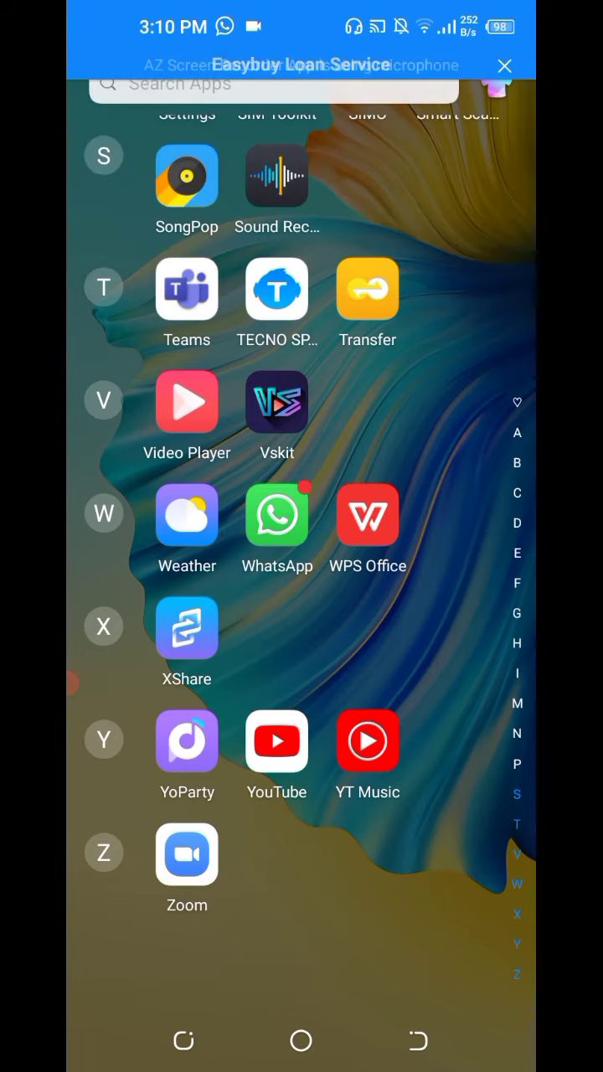
pyautogui.click(186, 854)
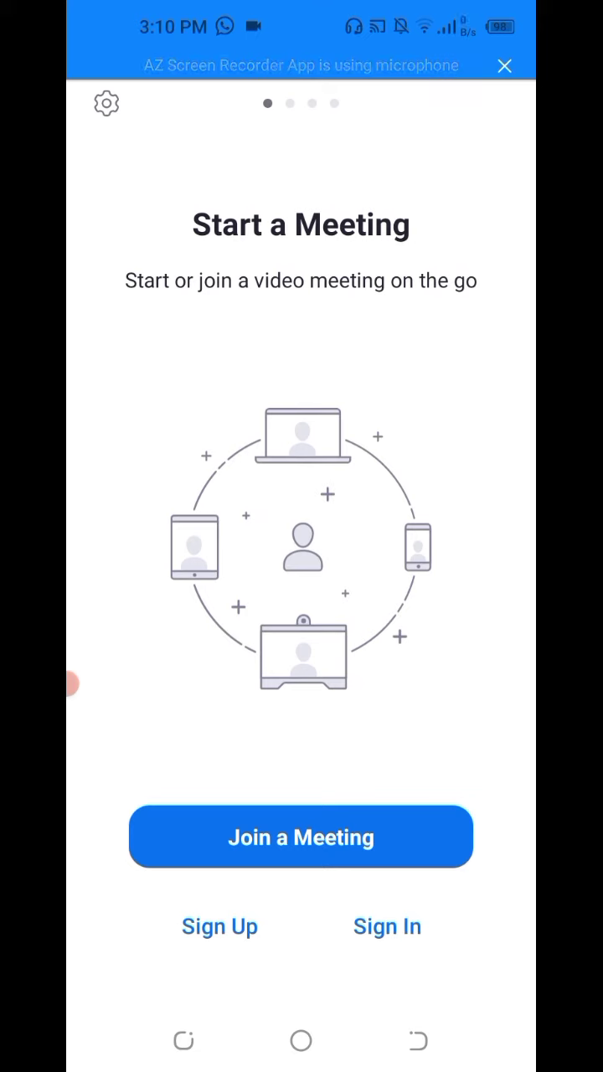